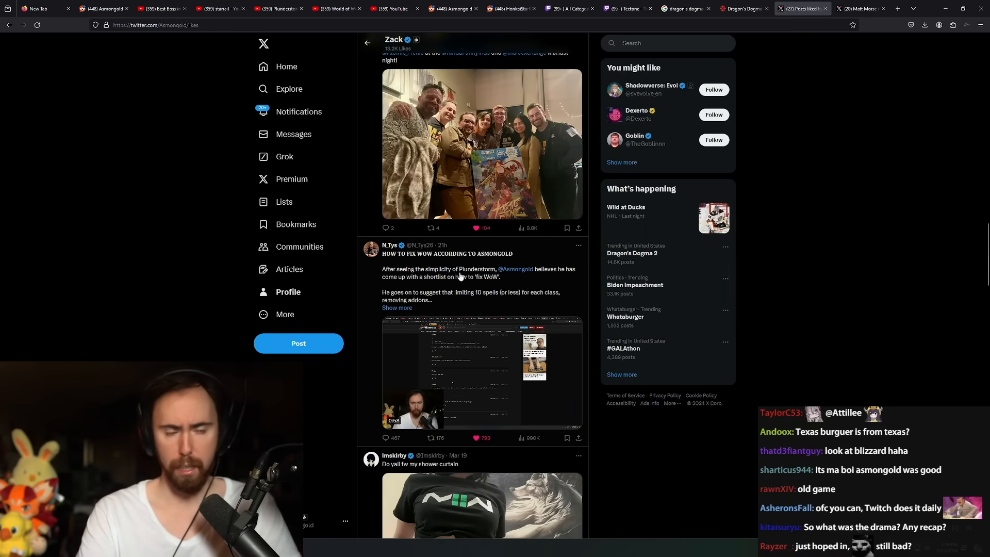
- Browse Asmongold's Likes and Replies, then open jaydee's quote of N_Tys's fix-WoW post
{"action": "scroll", "scroll_direction": "down", "scroll_amount": 3}
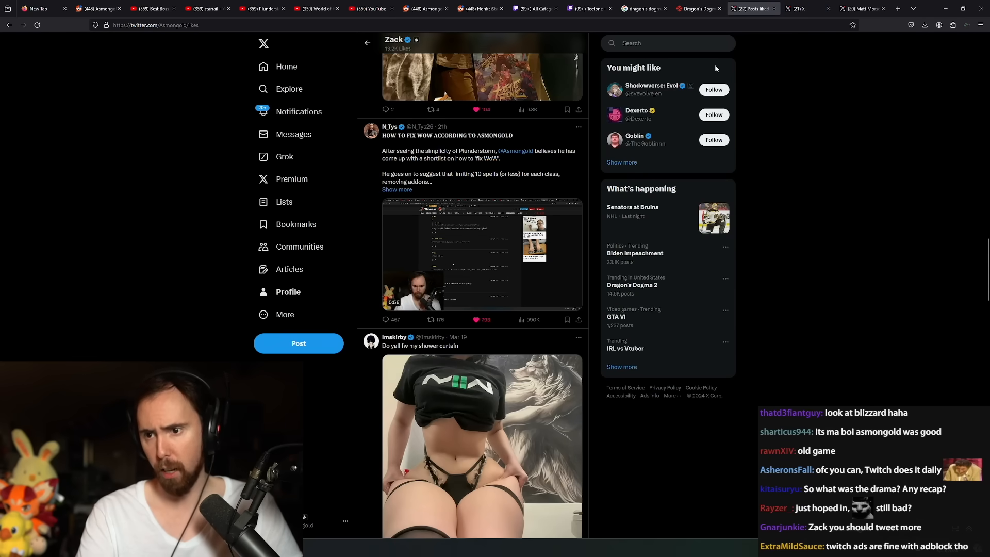
{"action": "left_click", "coordinate": [446, 135]}
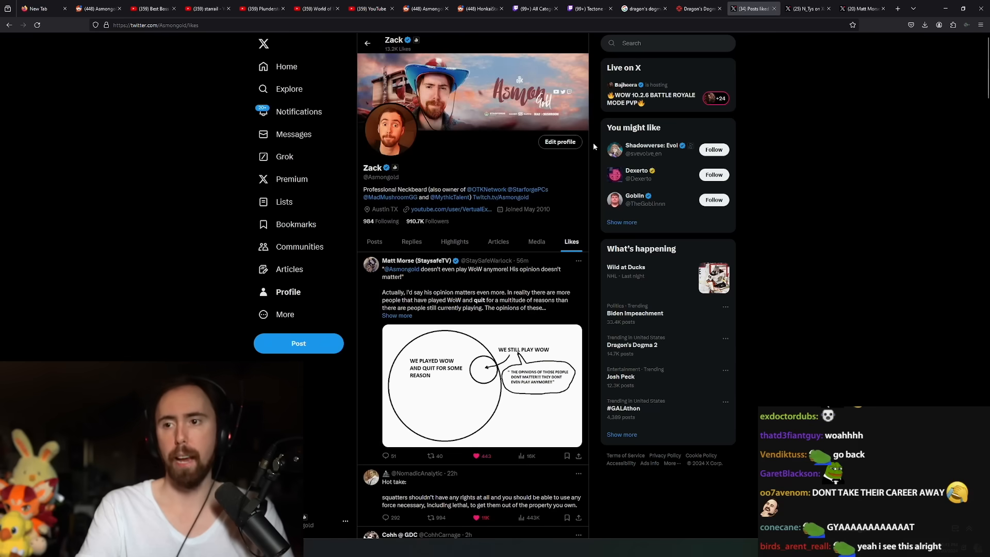
{"action": "left_click", "coordinate": [411, 242]}
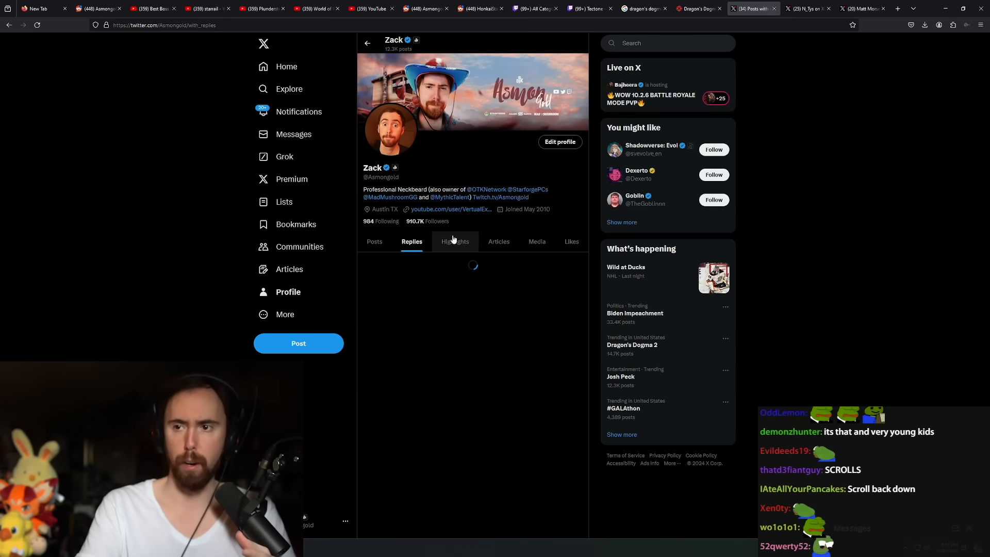
{"action": "scroll", "scroll_direction": "down", "scroll_amount": 3}
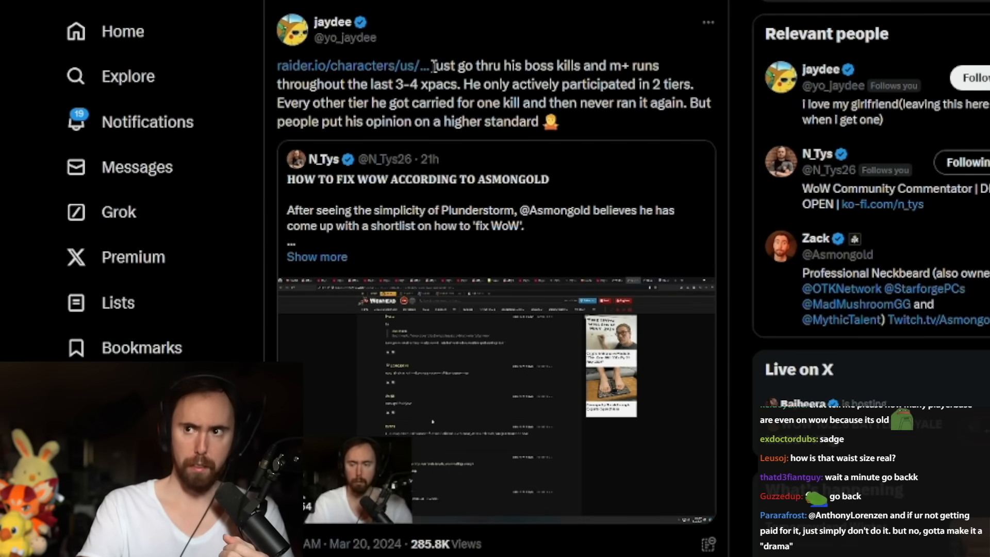
- Highlight jaydee's lines about boss kills, m+ runs and only two raid tiers
{"action": "left_click_drag", "start_coordinate": [431, 66], "coordinate": [513, 84]}
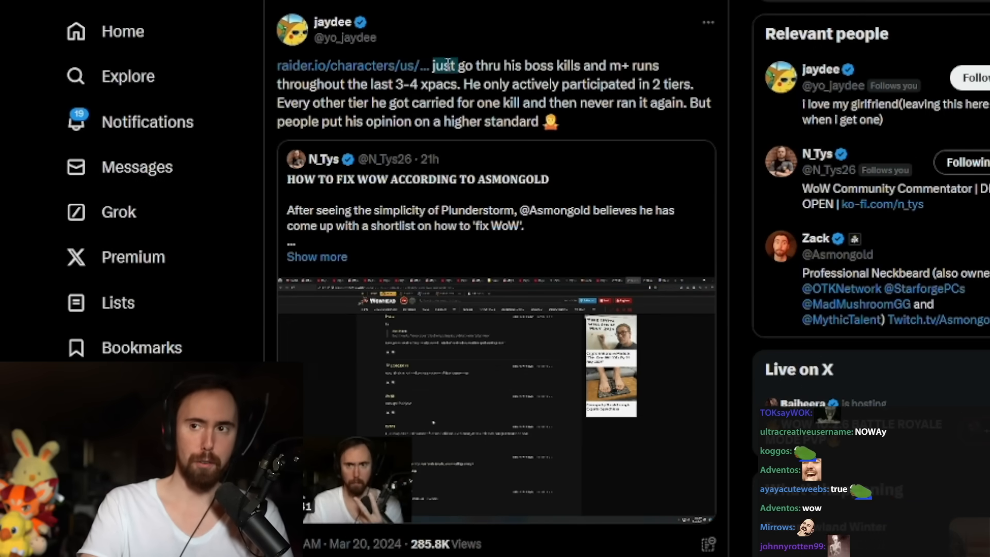
{"action": "left_click_drag", "start_coordinate": [442, 65], "coordinate": [346, 84]}
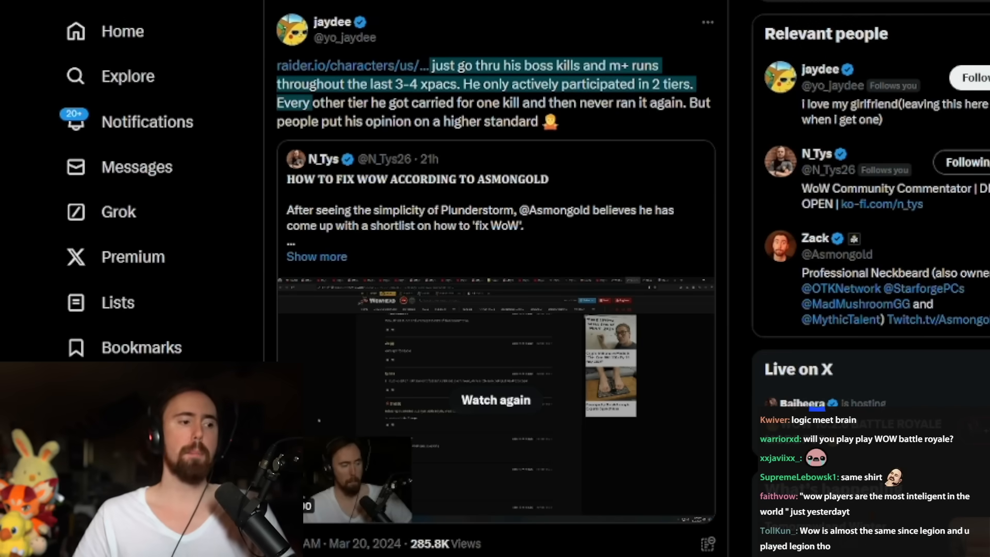
{"action": "scroll", "scroll_direction": "down", "scroll_amount": 3}
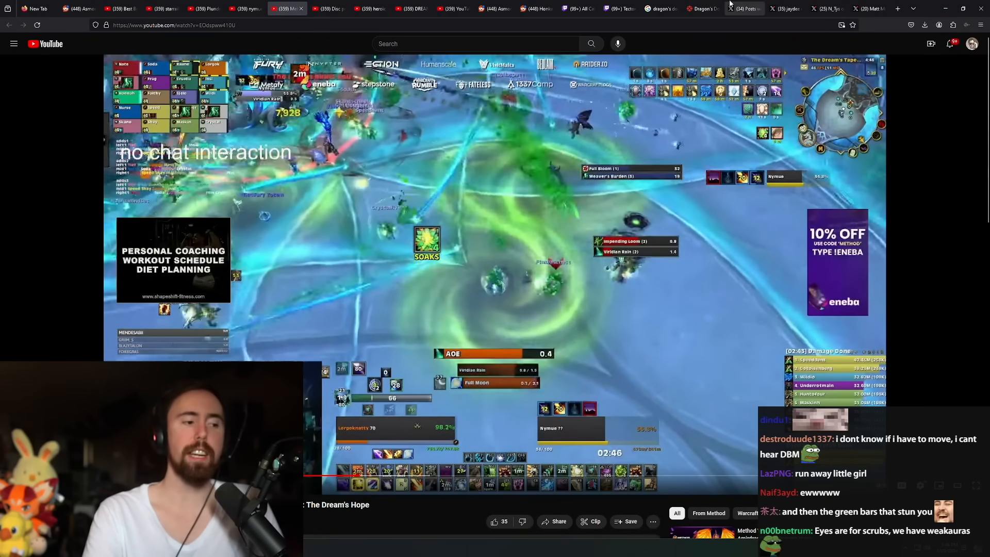
{"action": "left_click", "coordinate": [742, 9]}
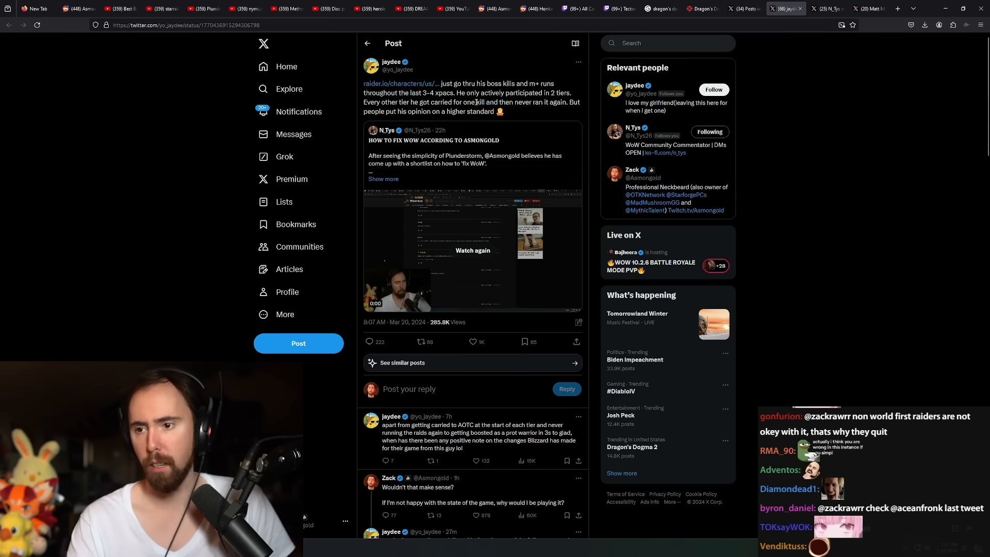
- Return to jaydee's full reply post above the quoted 'How to fix WoW' tweet
{"action": "scroll", "scroll_direction": "down", "scroll_amount": 3}
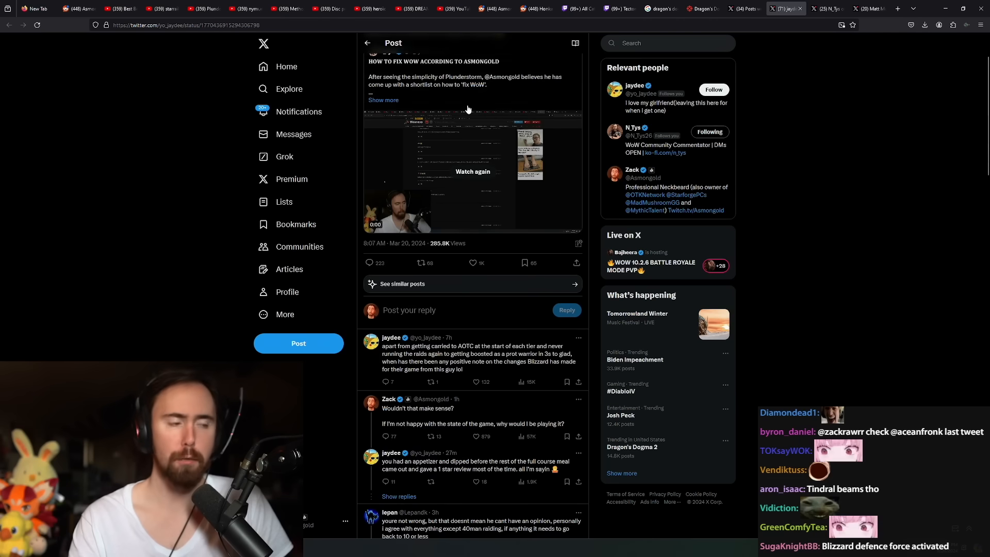
{"action": "left_click", "coordinate": [421, 262]}
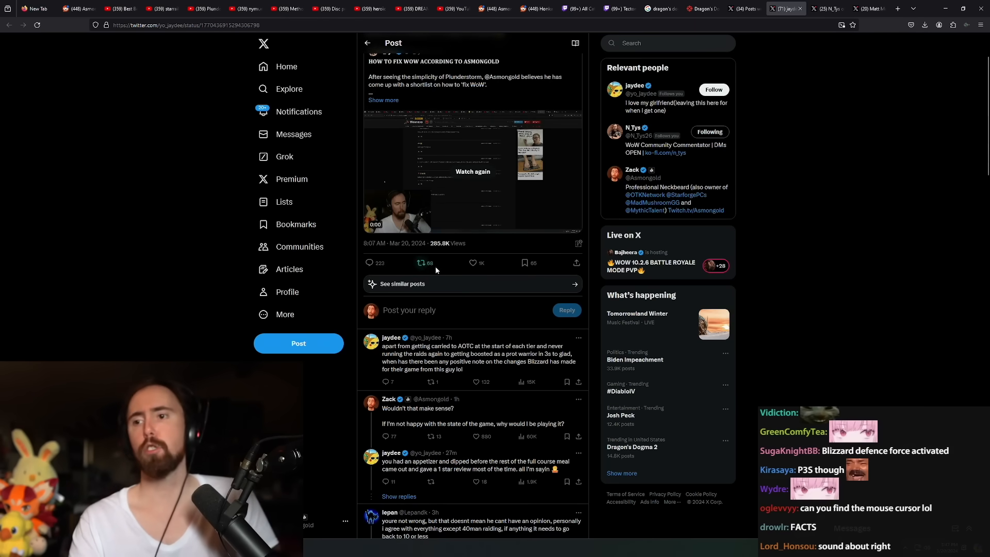
{"action": "mouse_move", "coordinate": [441, 264]}
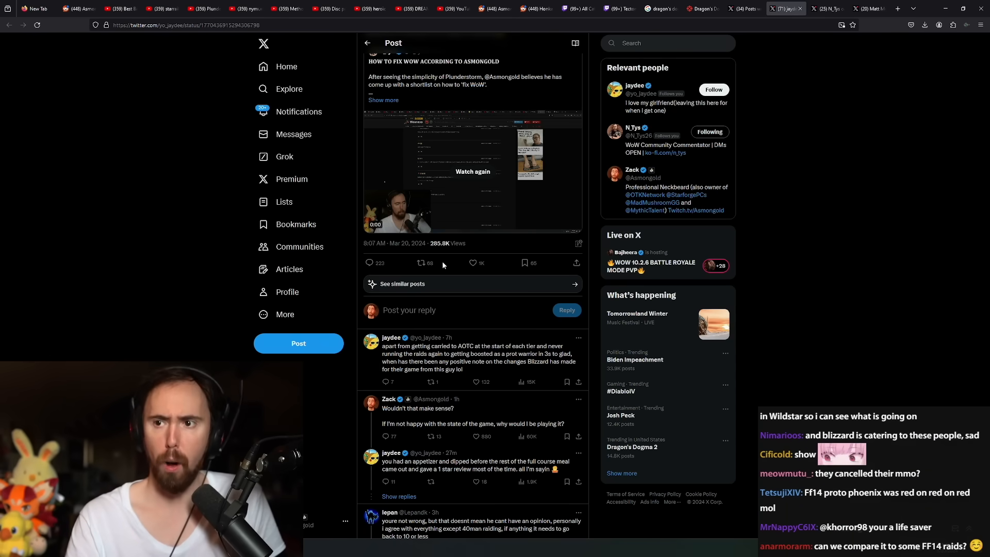
{"action": "scroll", "scroll_direction": "down", "scroll_amount": 3}
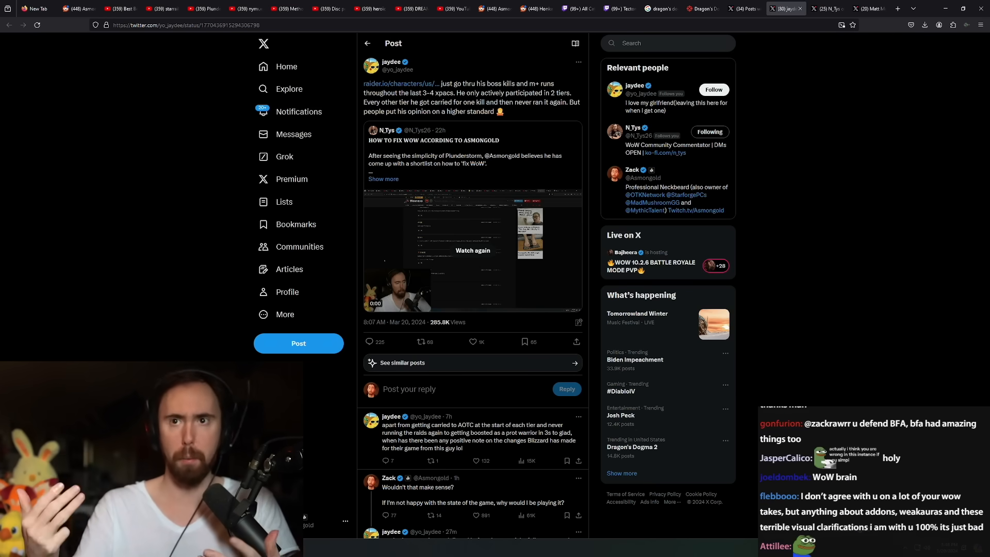
- Flip through the YouTube and profile tabs, landing on Matt Morse's Venn diagram post
{"action": "left_click", "coordinate": [287, 8]}
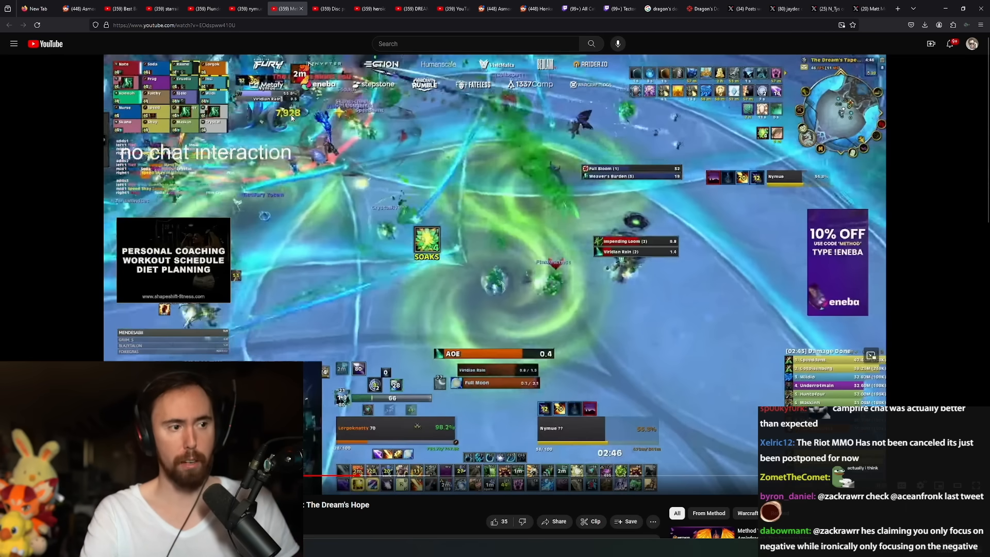
{"action": "left_click", "coordinate": [743, 8]}
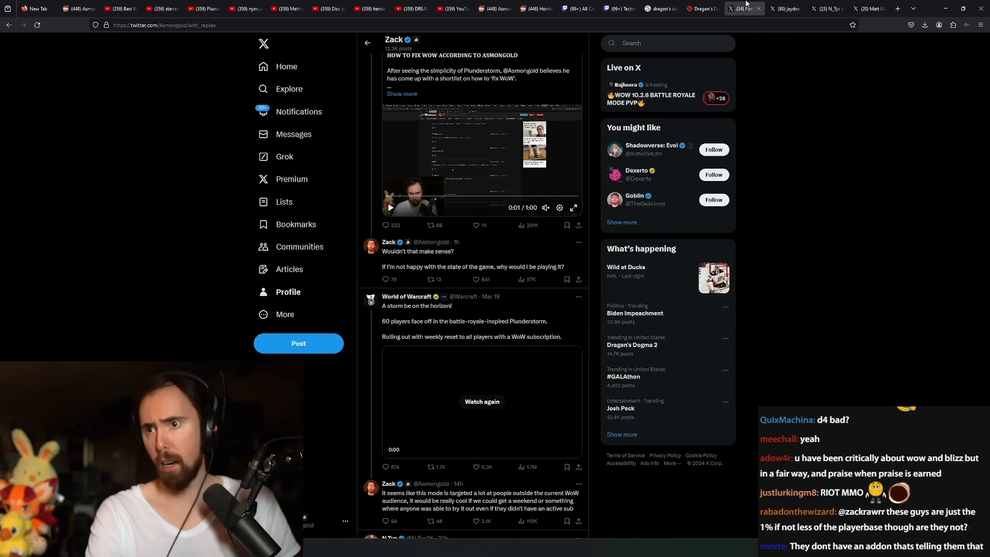
{"action": "left_click", "coordinate": [824, 9]}
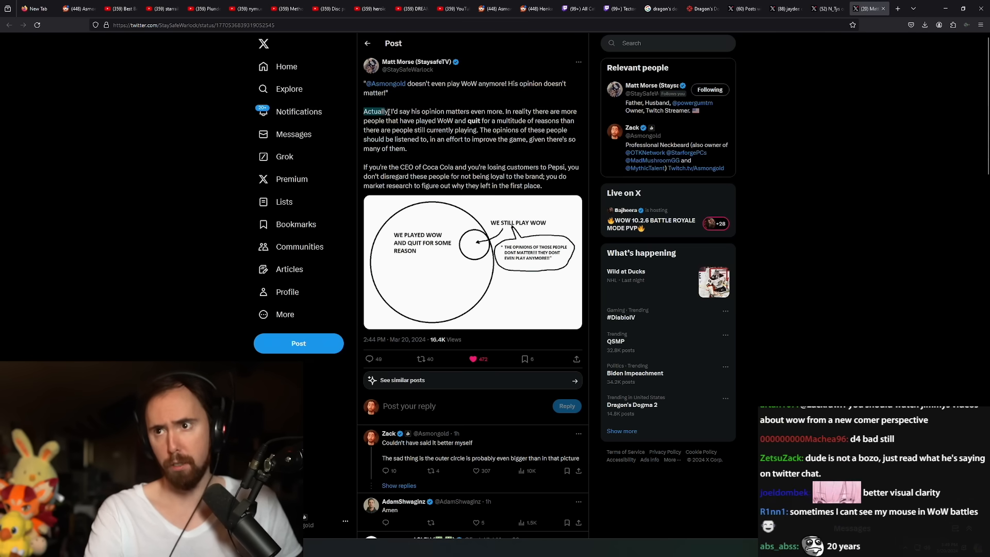
{"action": "left_click_drag", "start_coordinate": [363, 112], "coordinate": [551, 112]}
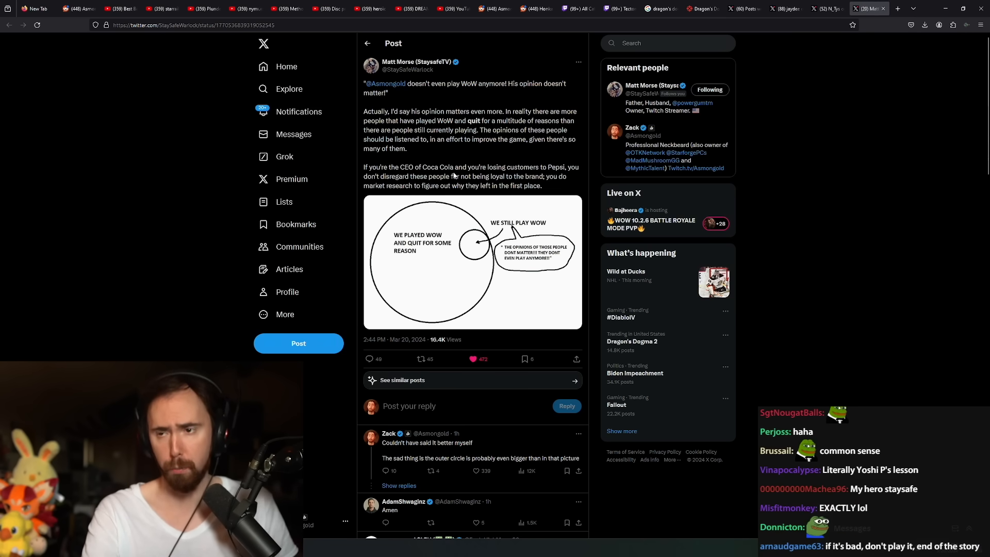
{"action": "left_click", "coordinate": [473, 261]}
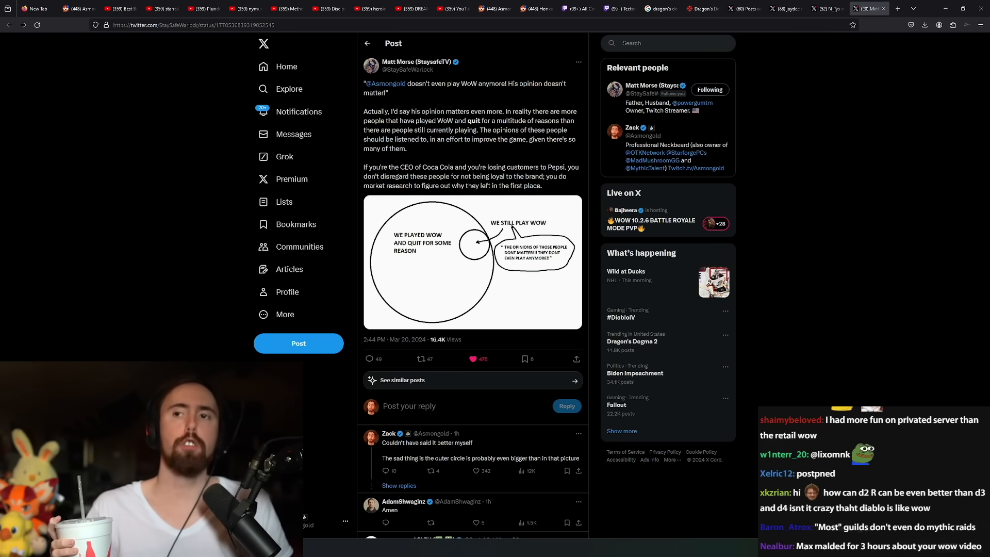
- Bring back Asmongold's posts-and-replies feed, topped by the 'How to fix WoW' quote
{"action": "scroll", "scroll_direction": "down", "scroll_amount": 3}
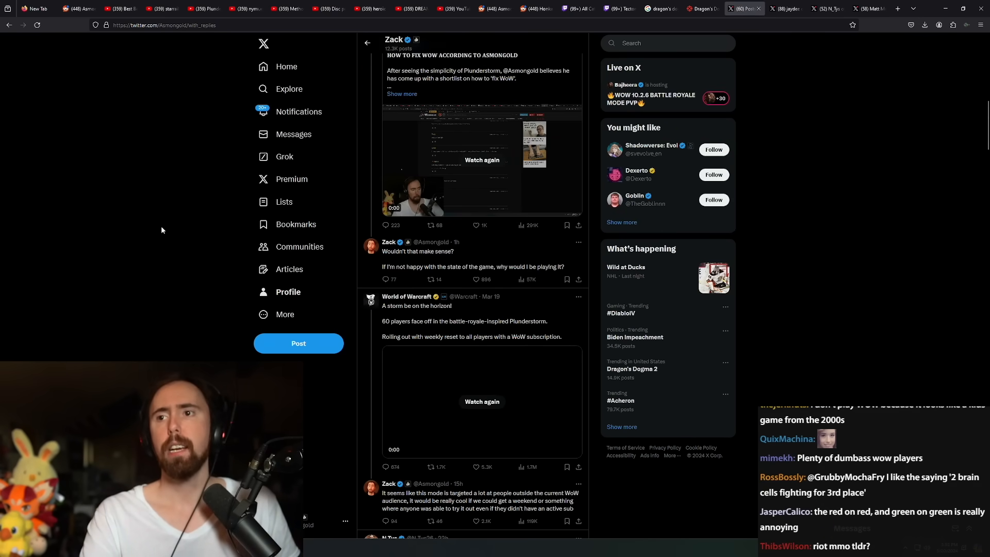
{"action": "scroll", "scroll_direction": "up", "scroll_amount": 3}
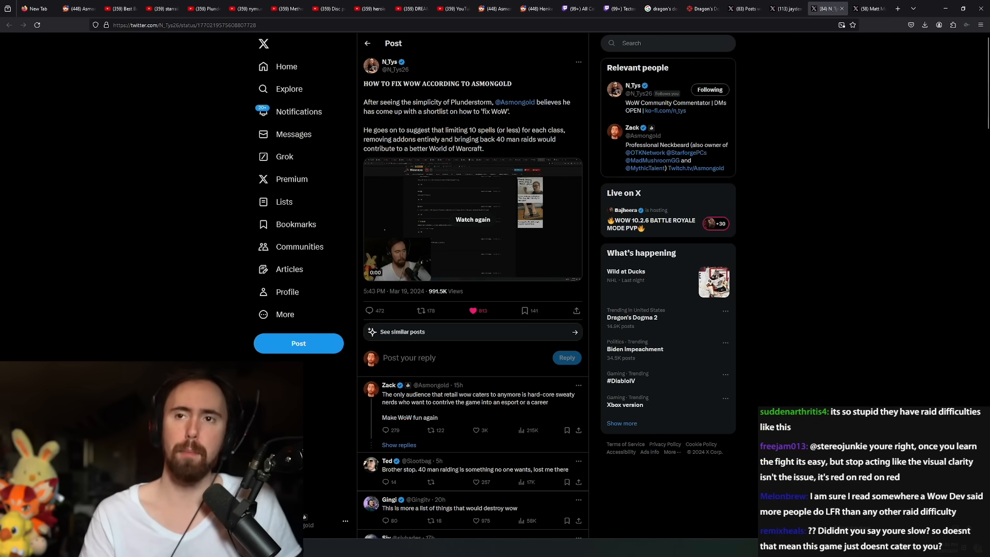
- Let N_Tys's embedded clip finish and scroll to replies calling 40-man raiding unwanted
{"action": "scroll", "scroll_direction": "down", "scroll_amount": 3}
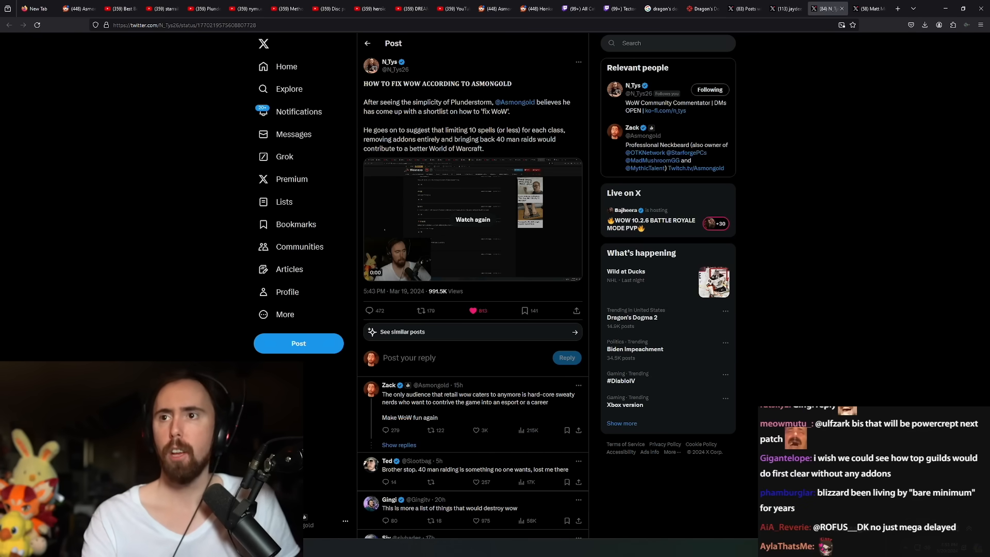
- Watch the Smolderon raid footage with its crowded addon interface on YouTube
{"action": "left_click", "coordinate": [410, 8]}
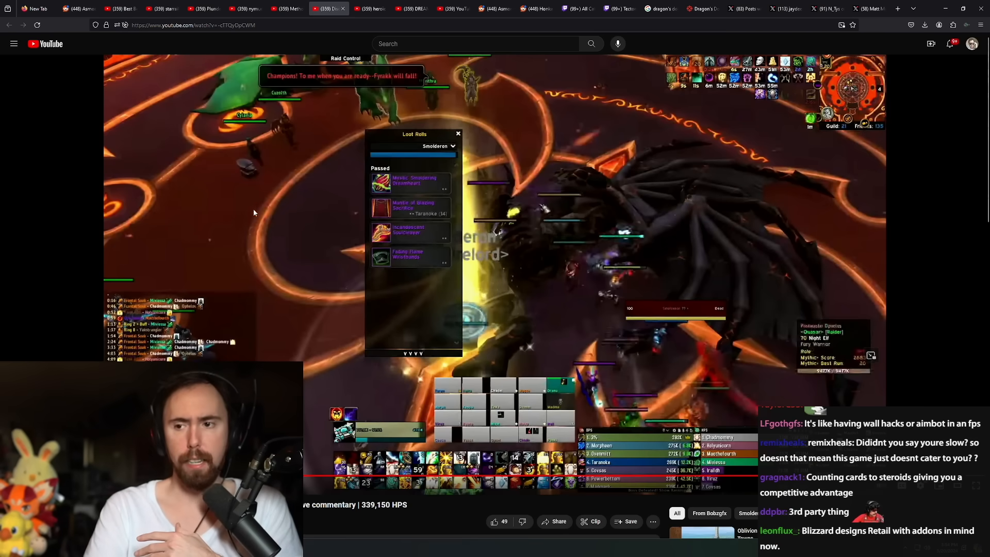
{"action": "mouse_move", "coordinate": [276, 210]}
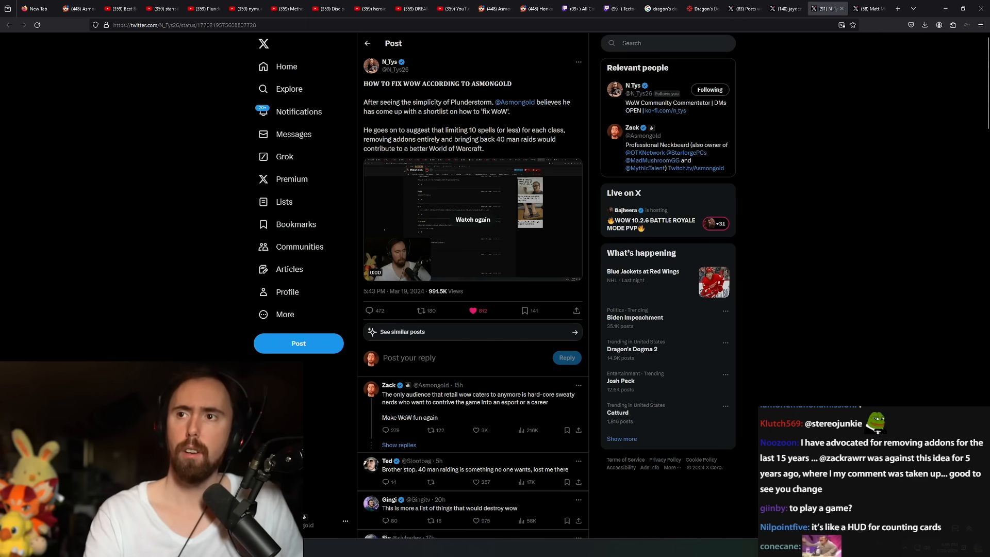
- Switch to the Method raid video from The Dream's Hope on YouTube
{"action": "left_click", "coordinate": [407, 8]}
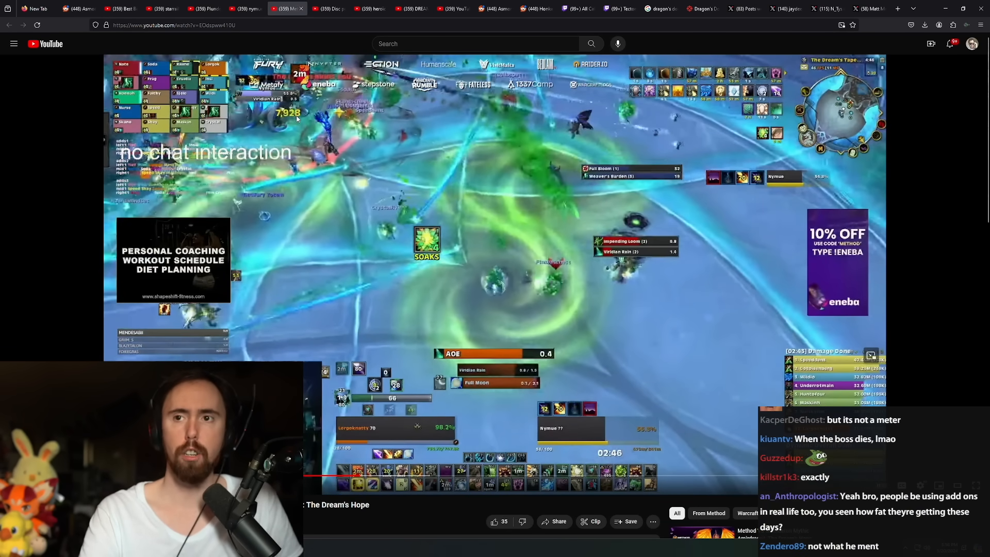
{"action": "left_click", "coordinate": [327, 8]}
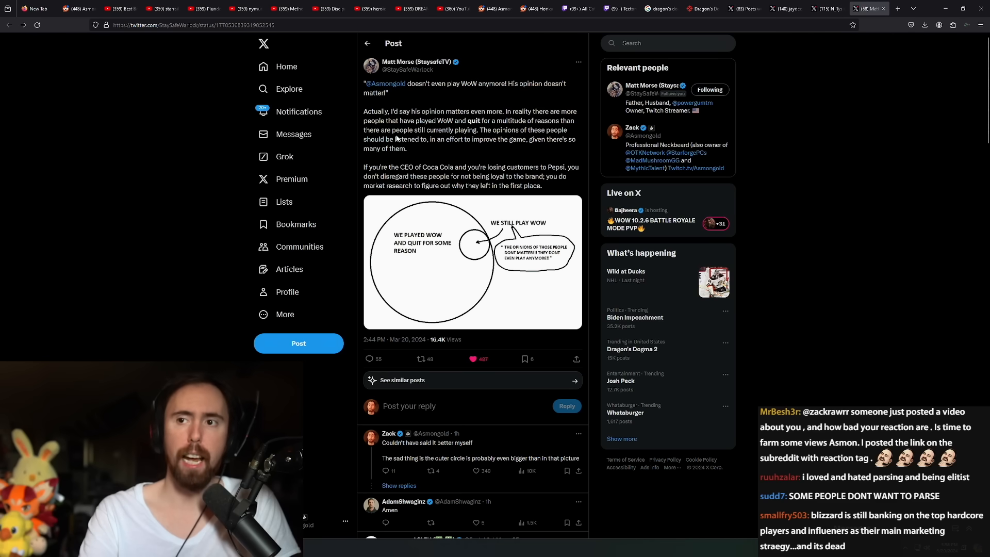
{"action": "scroll", "scroll_direction": "down", "scroll_amount": 3}
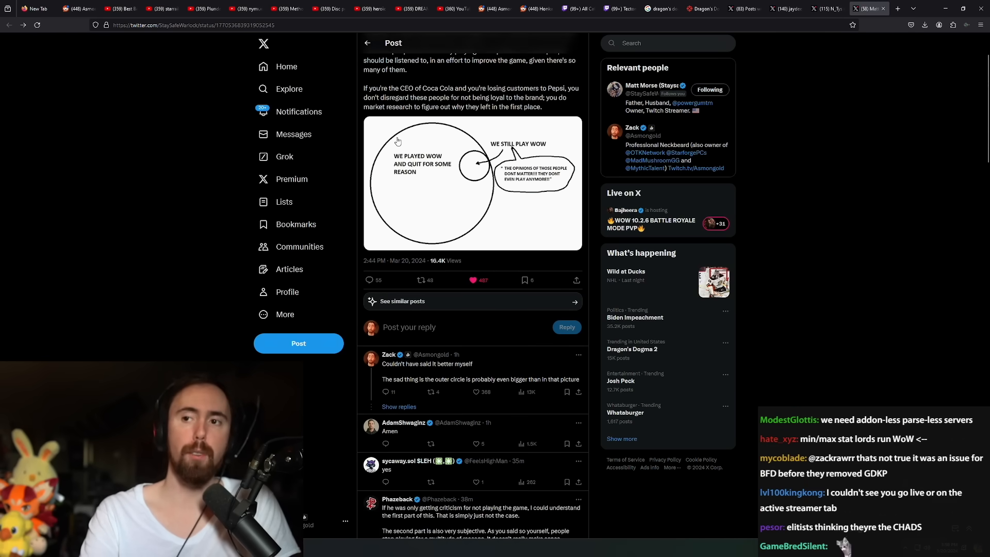
{"action": "scroll", "scroll_direction": "down", "scroll_amount": 3}
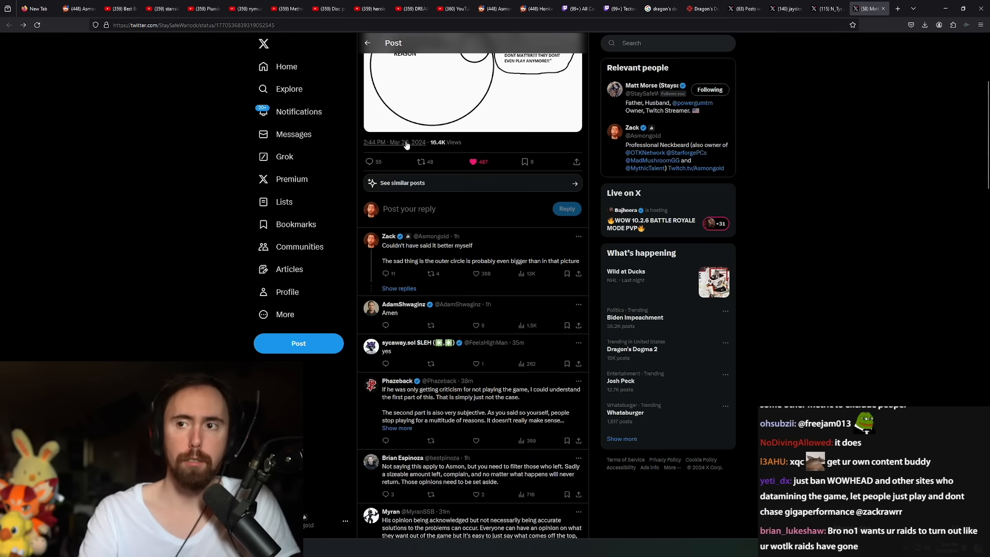
{"action": "scroll", "scroll_direction": "down", "scroll_amount": 3}
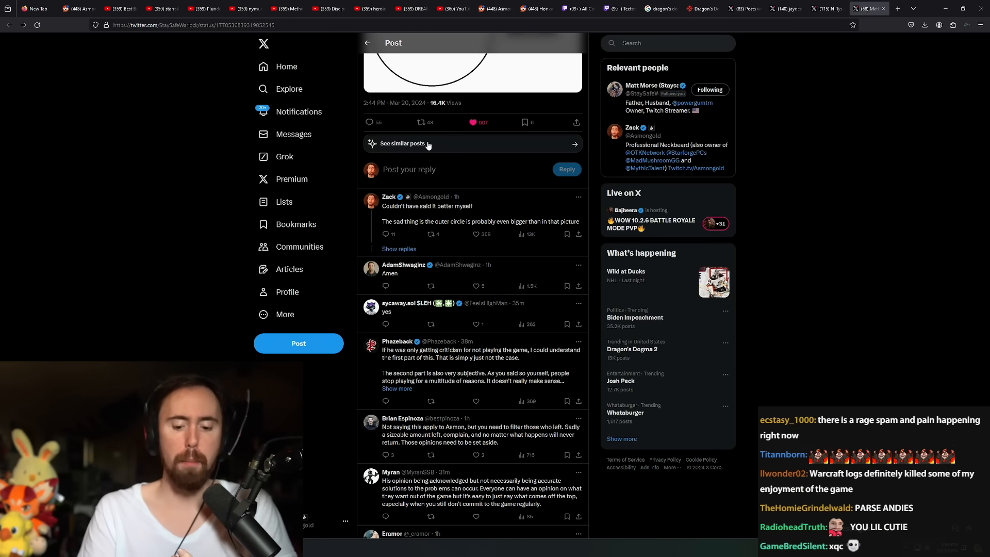
- Read the X replies criticizing Asmongold's WoW opinions, then return to the Dream's Hope raid video
{"action": "left_click", "coordinate": [420, 122]}
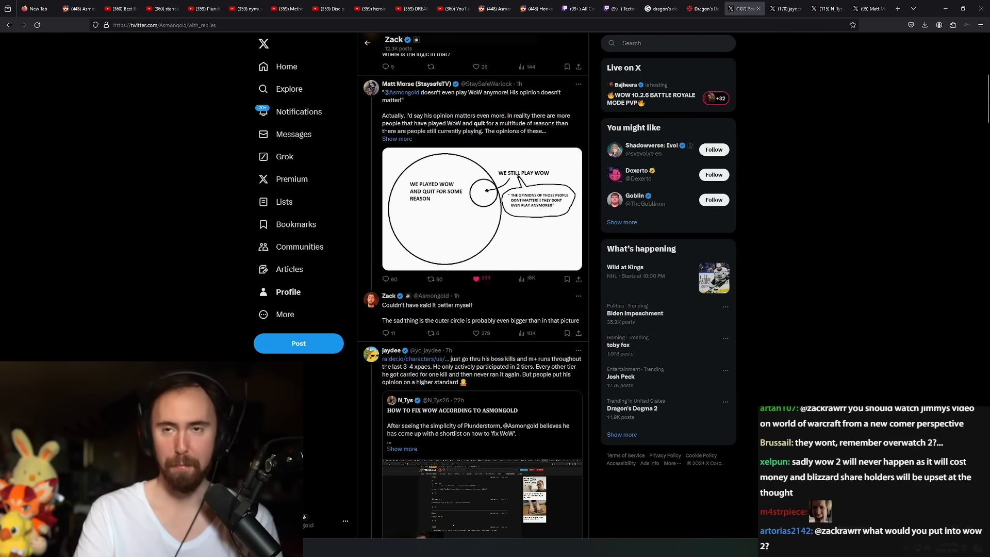
{"action": "left_click", "coordinate": [288, 8]}
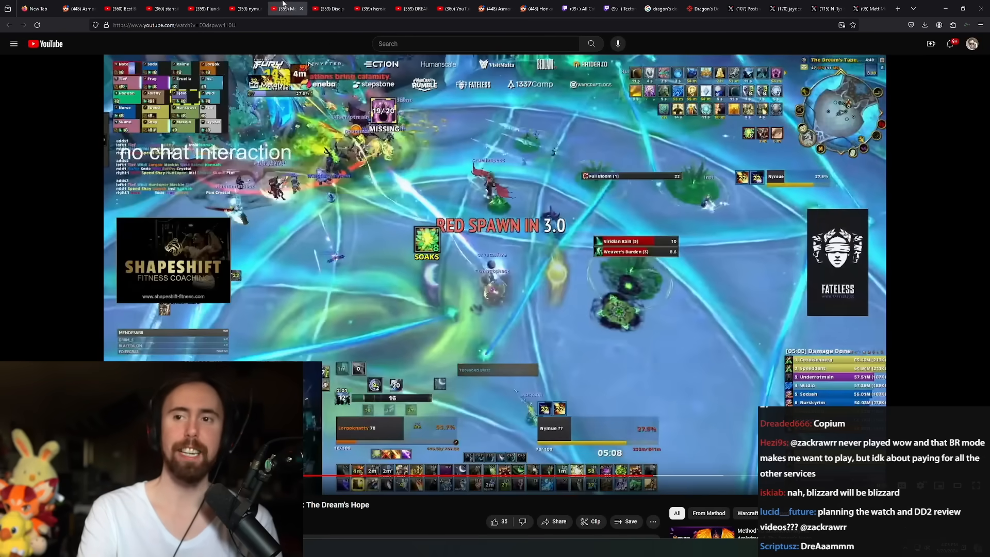